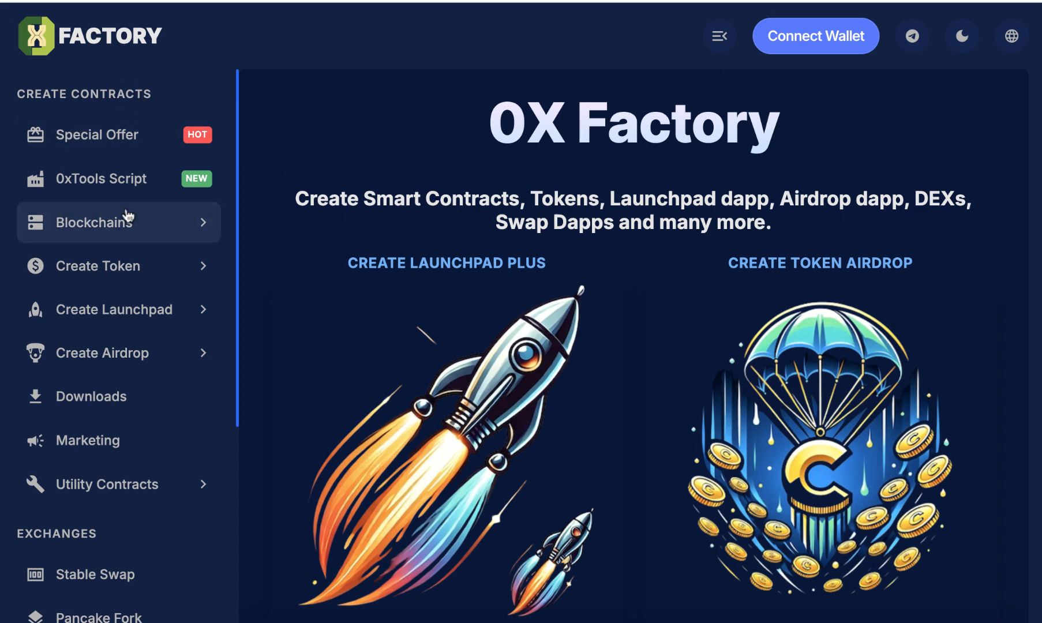
# Scroll the sidebar and open the Wei Converter tool under TOOLS
pyautogui.scroll(-3)
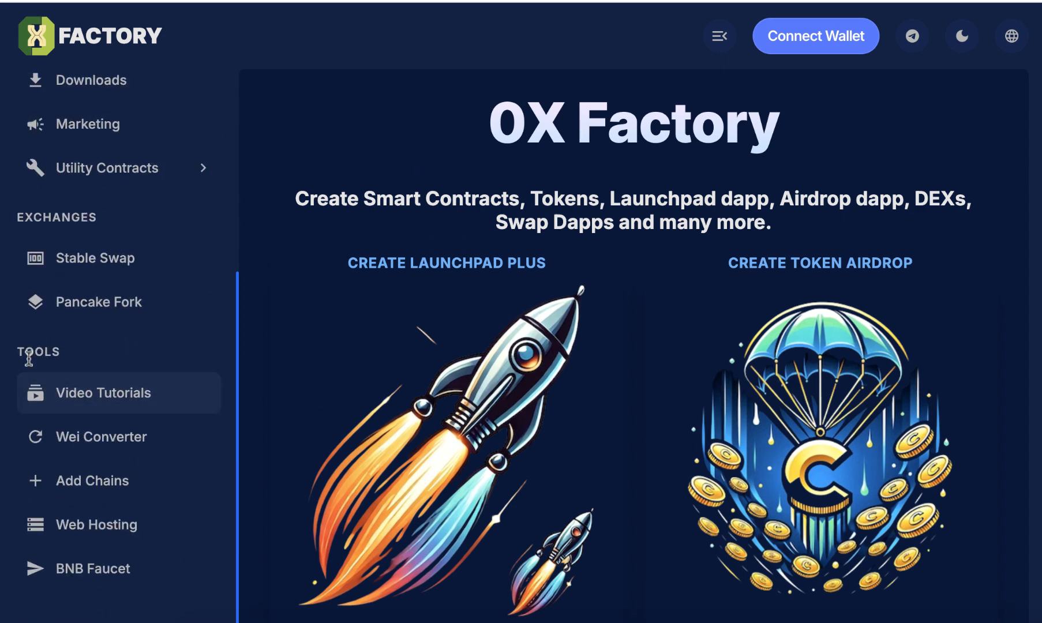
pyautogui.moveTo(87, 357)
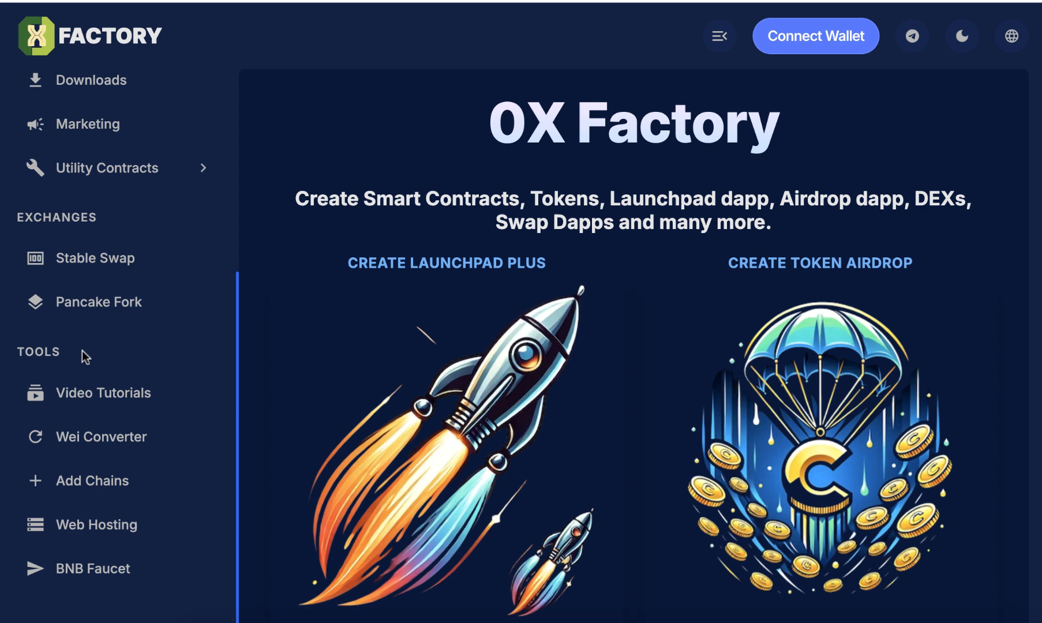
pyautogui.click(101, 436)
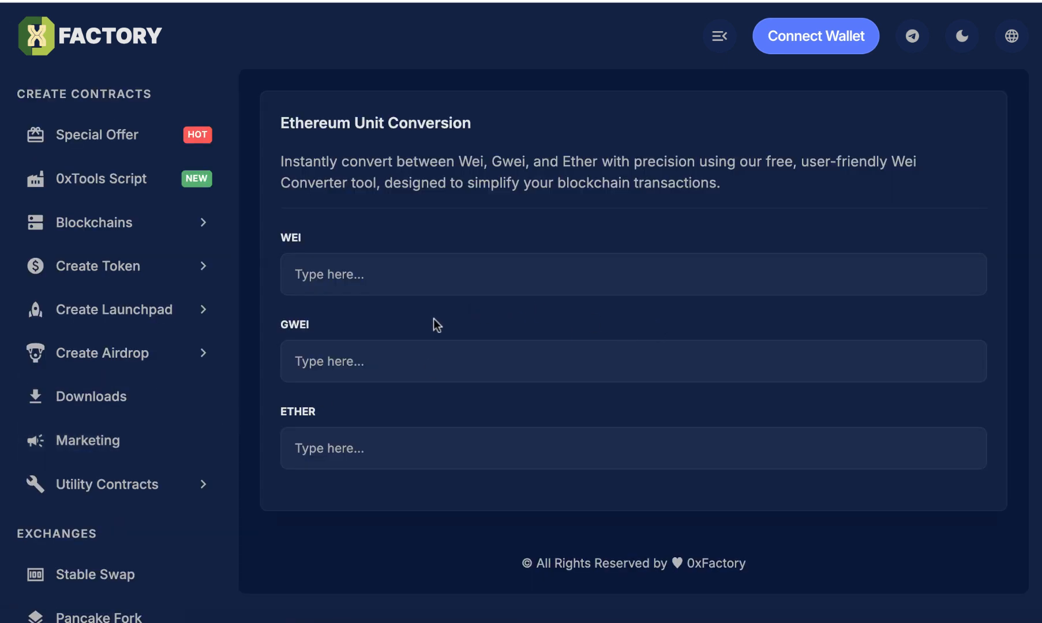
pyautogui.moveTo(288, 333)
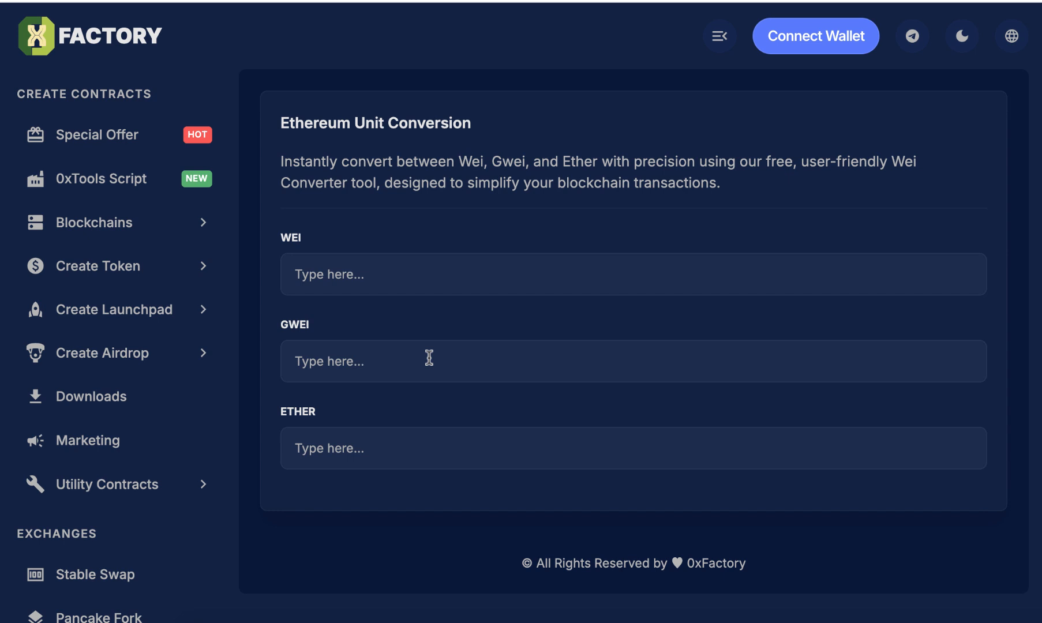
pyautogui.moveTo(357, 440)
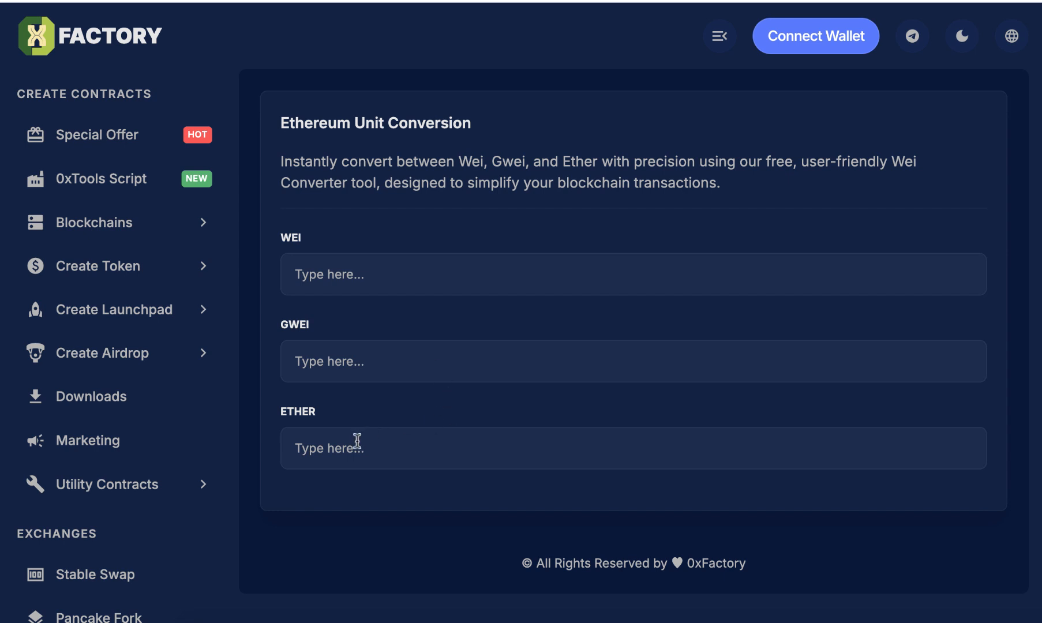
pyautogui.moveTo(320, 413)
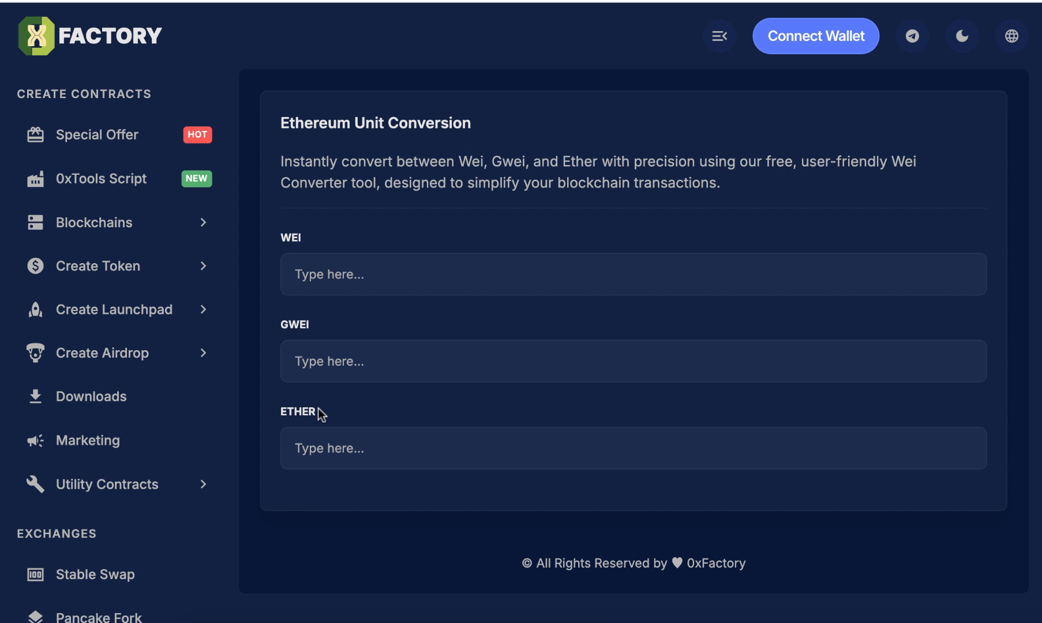
pyautogui.write('0')
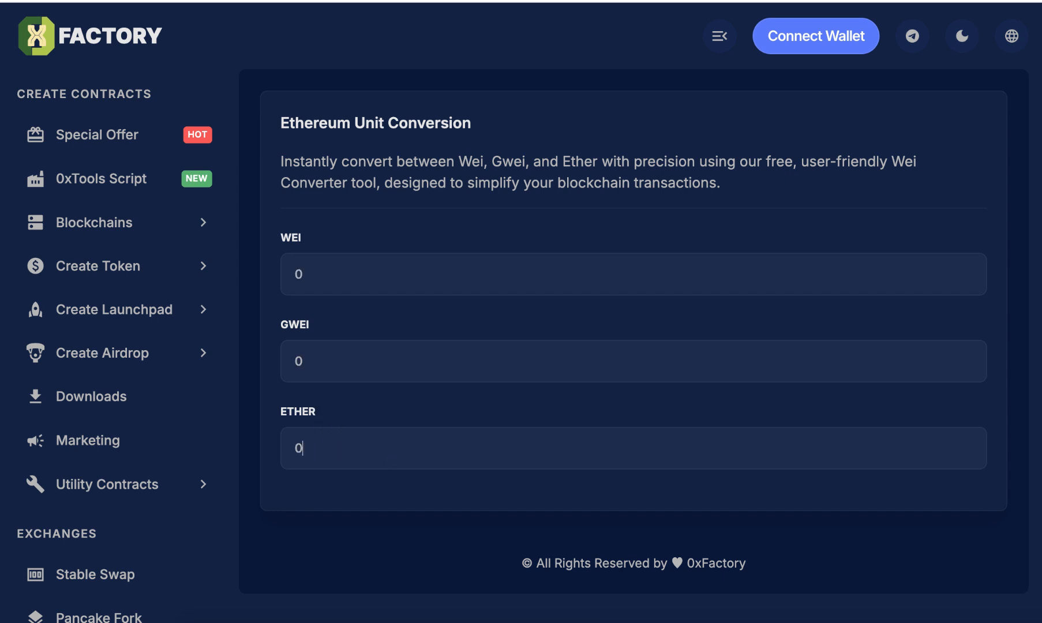
pyautogui.write('0.02')
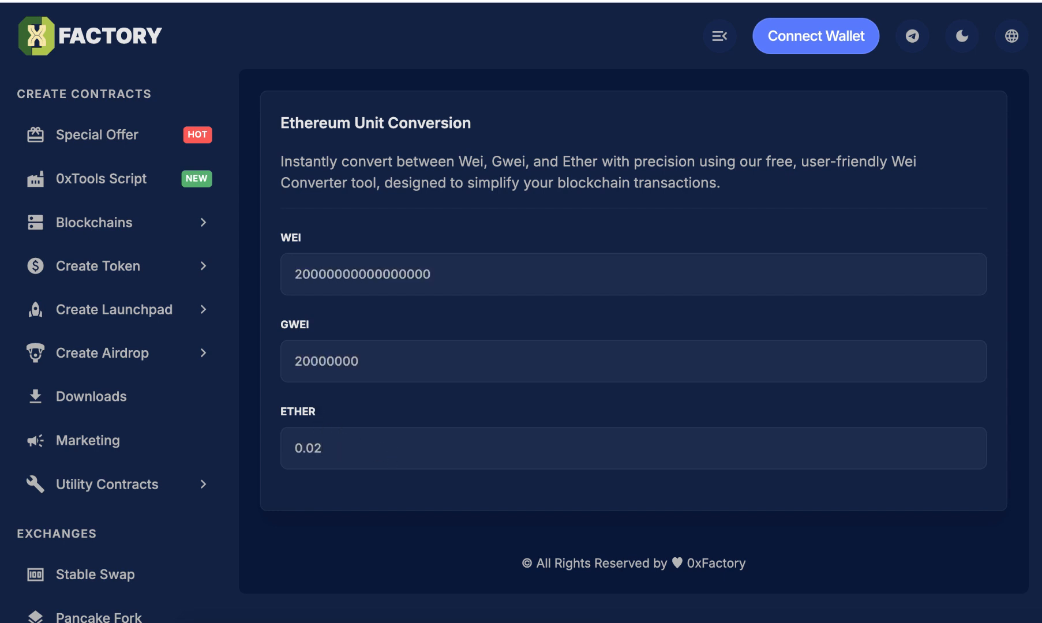
pyautogui.tripleClick(362, 274)
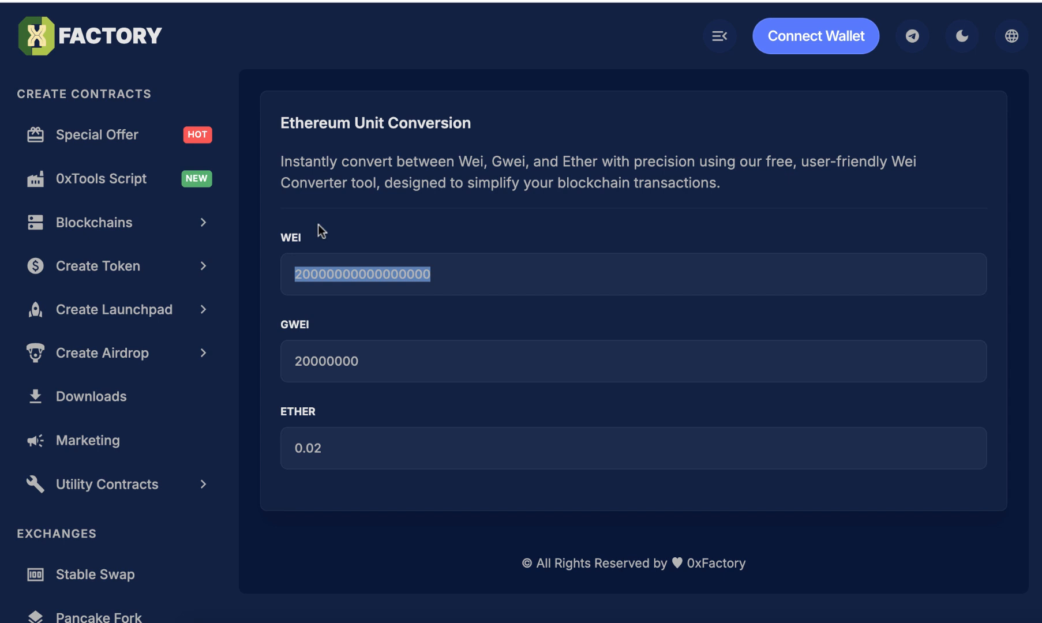
pyautogui.moveTo(371, 352)
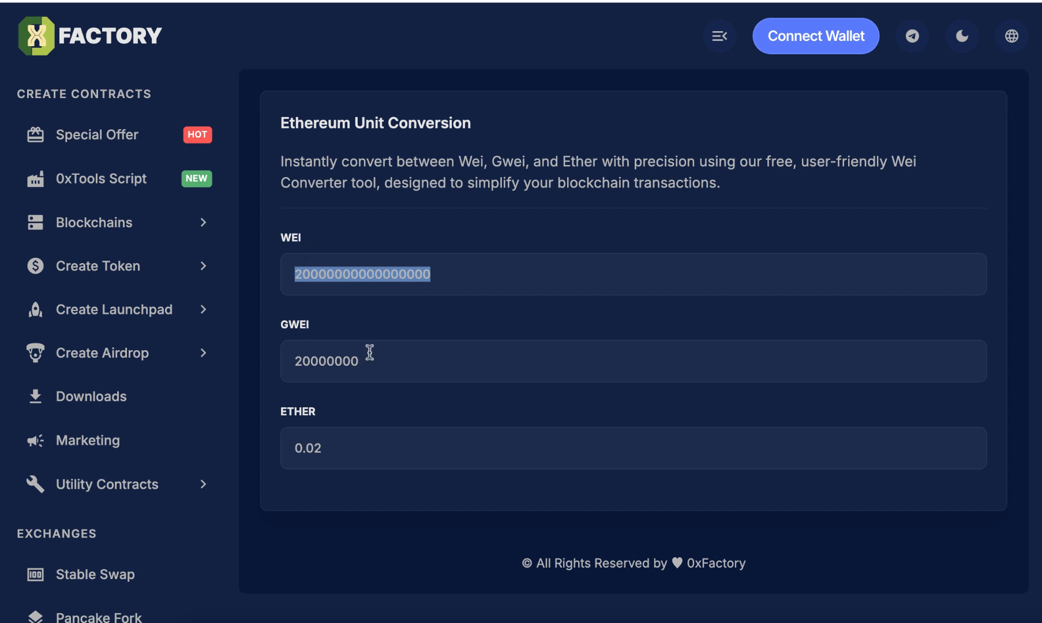
pyautogui.moveTo(475, 279)
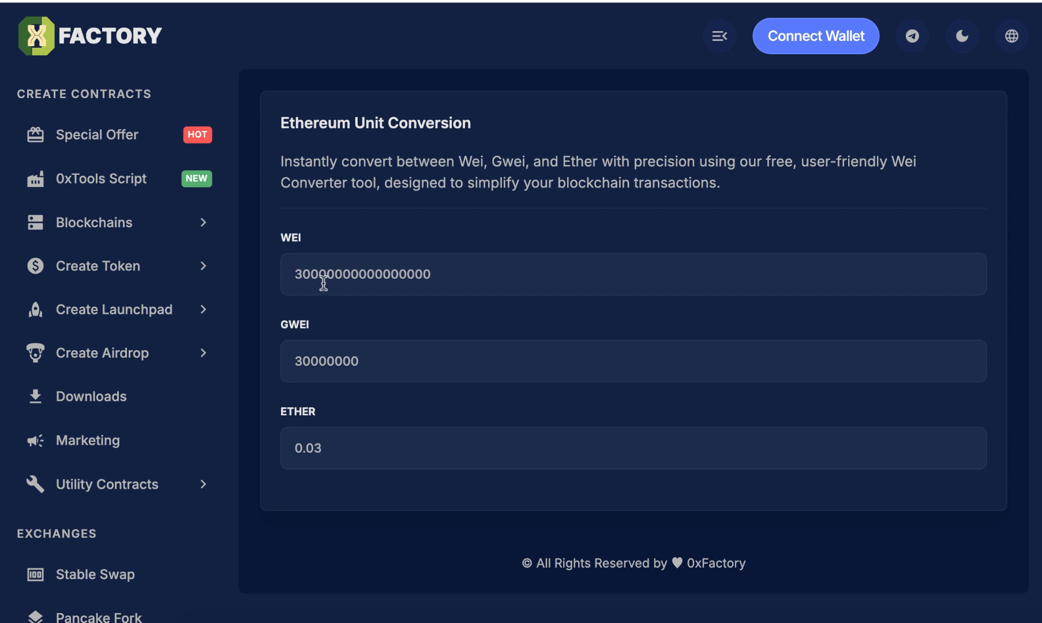
pyautogui.tripleClick(362, 274)
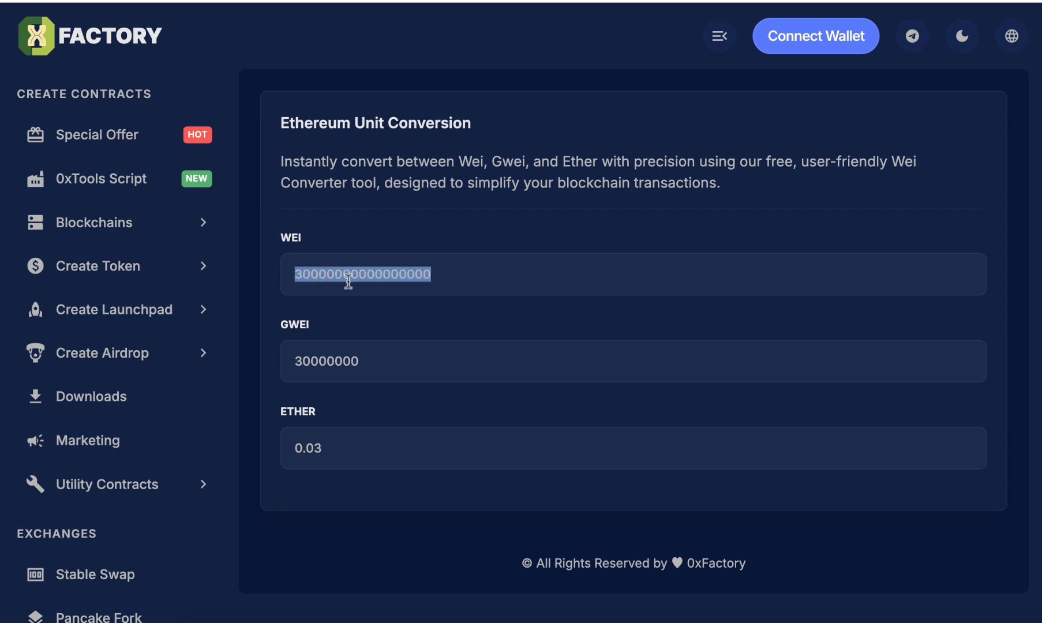